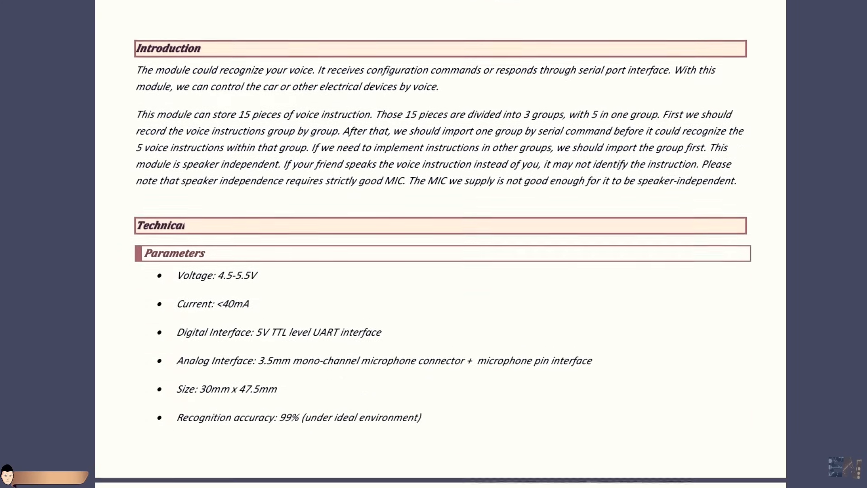
Step: Scroll the voice module datasheet from the Introduction down to the Serial Command table
{"action": "scroll", "scroll_direction": "down", "scroll_amount": 3}
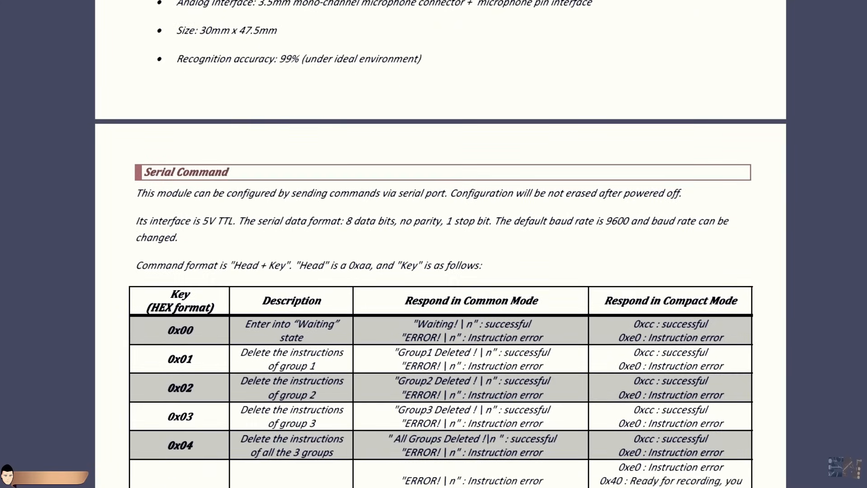
{"action": "scroll", "scroll_direction": "down", "scroll_amount": 3}
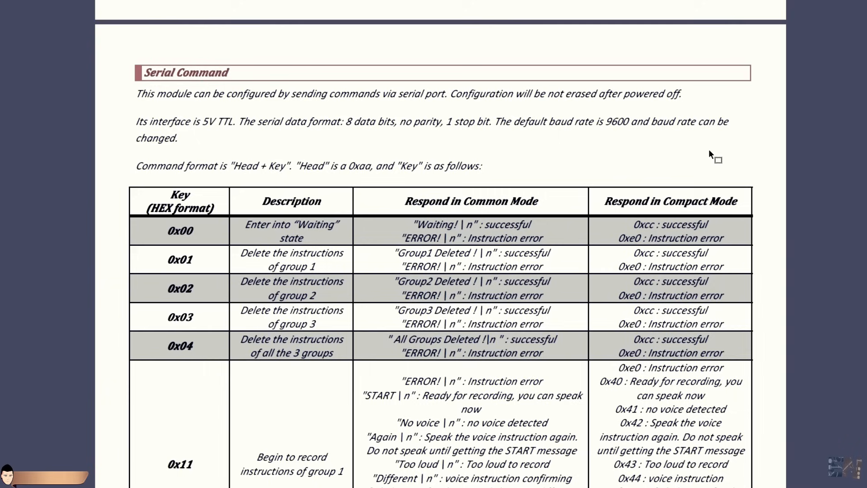
{"action": "scroll", "scroll_direction": "down", "scroll_amount": 3}
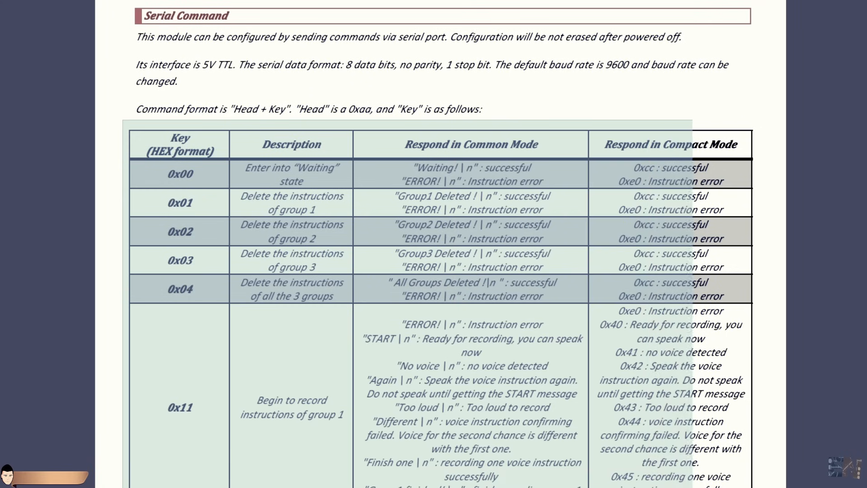
{"action": "scroll", "scroll_direction": "down", "scroll_amount": 3}
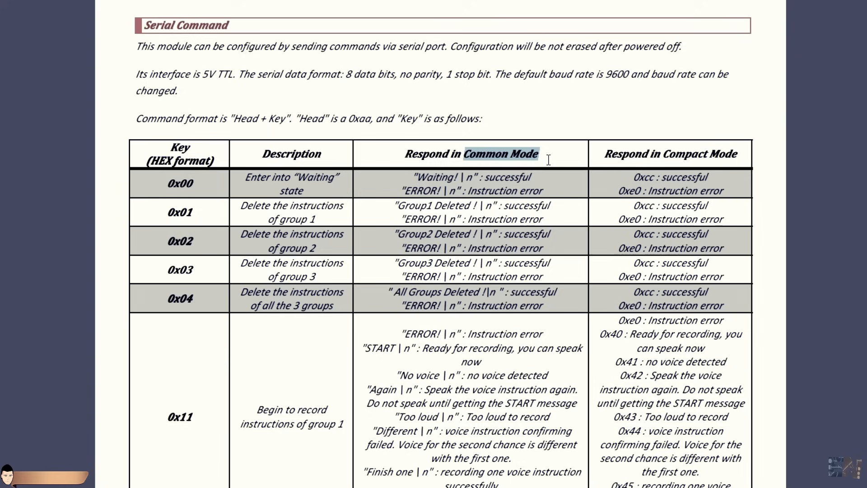
{"action": "scroll", "scroll_direction": "down", "scroll_amount": 3}
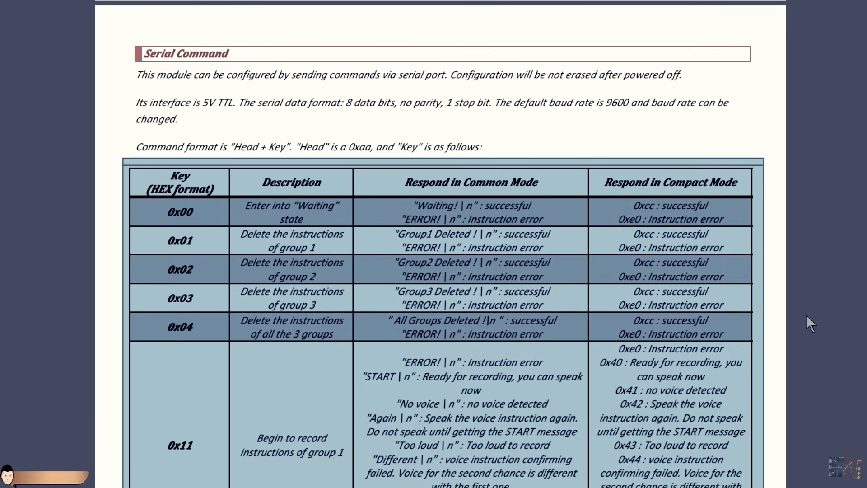
{"action": "scroll", "scroll_direction": "down", "scroll_amount": 3}
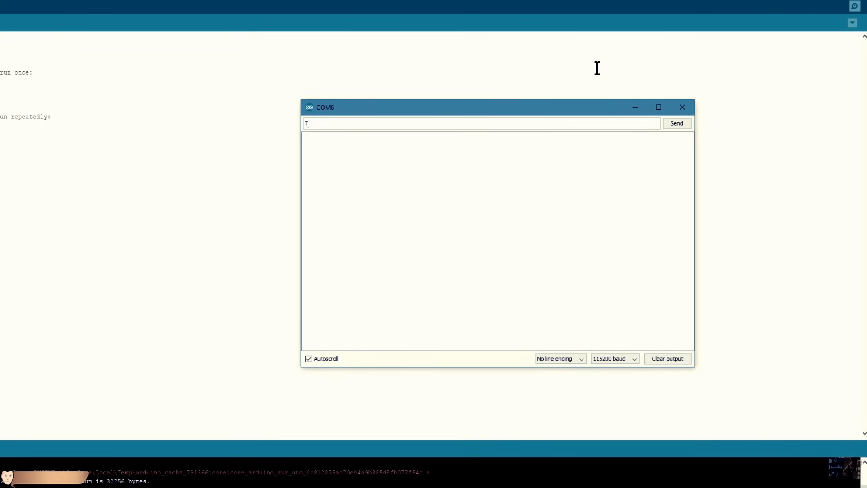
Step: Type 'This will only send' into the COM6 Serial Monitor input box
{"action": "type", "text": "This will only send"}
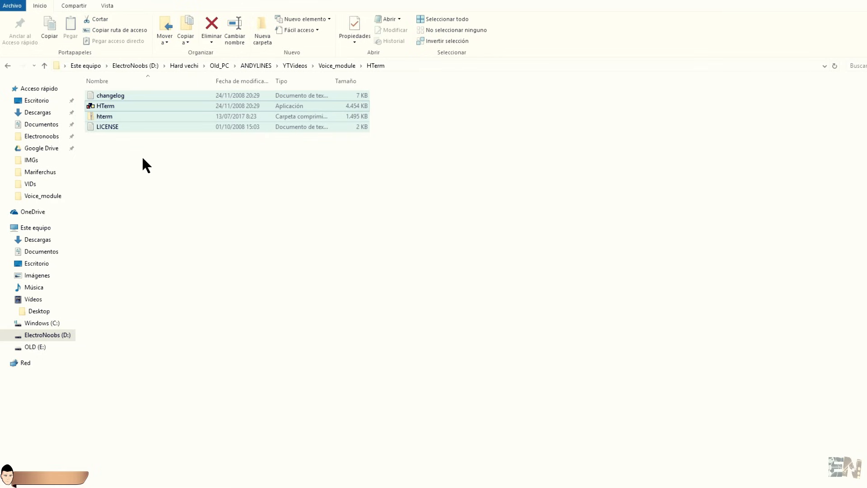
Step: Launch HTerm.exe from the Voice_module\HTerm folder
{"action": "left_click", "coordinate": [105, 106]}
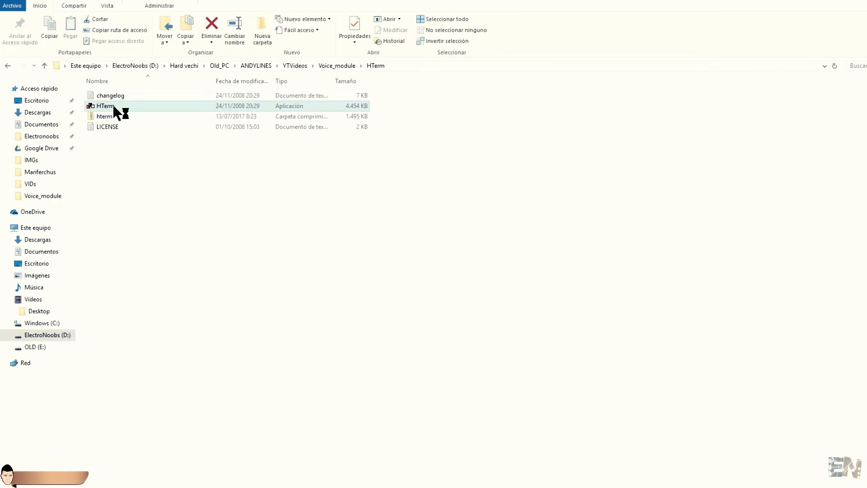
{"action": "double_click", "coordinate": [106, 106]}
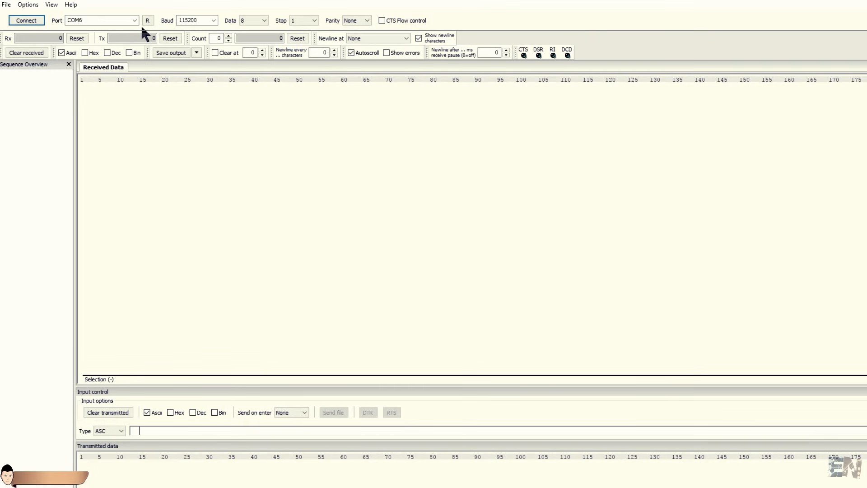
Step: Refresh ports, note the 9600 baud default, and split received lines at CR+LF
{"action": "left_click", "coordinate": [214, 20]}
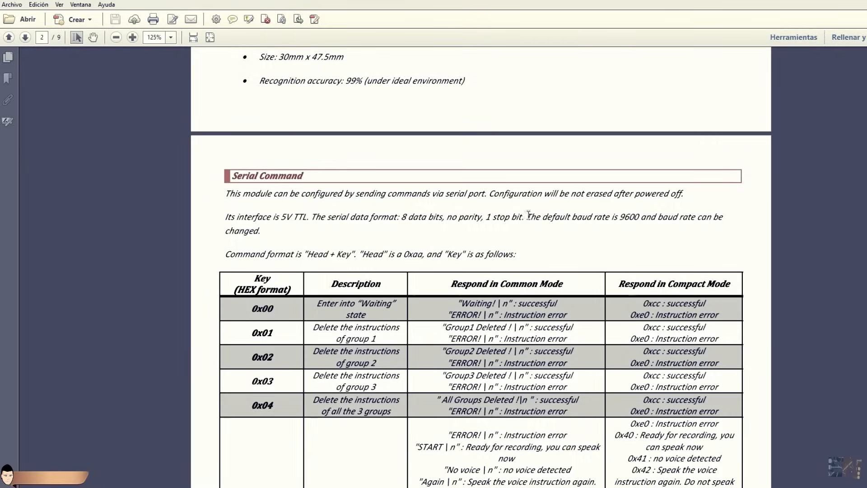
{"action": "left_click_drag", "start_coordinate": [527, 217], "coordinate": [641, 216]}
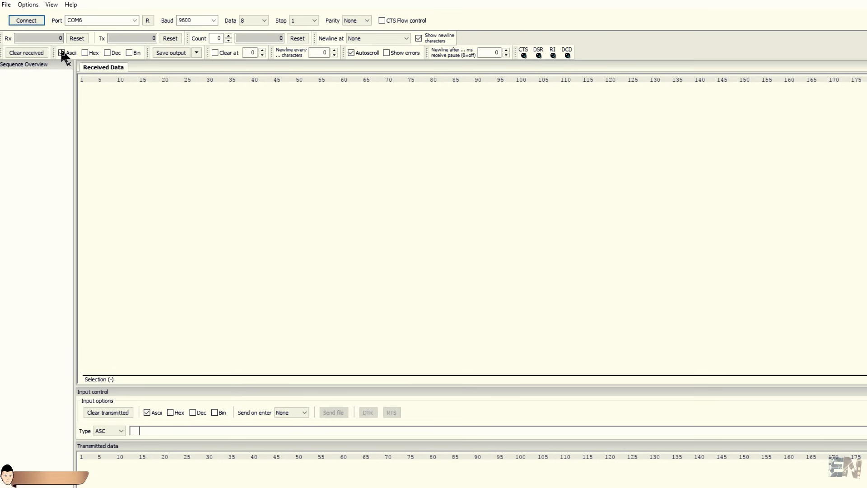
{"action": "left_click", "coordinate": [62, 52]}
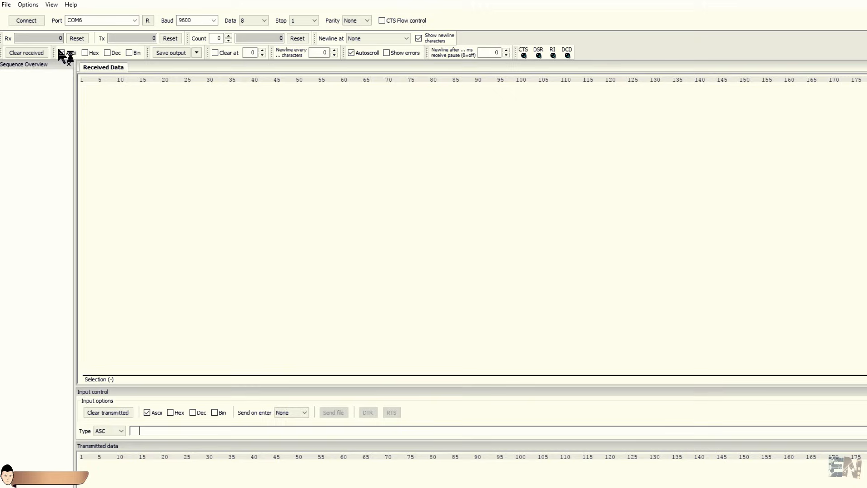
{"action": "left_click", "coordinate": [61, 53]}
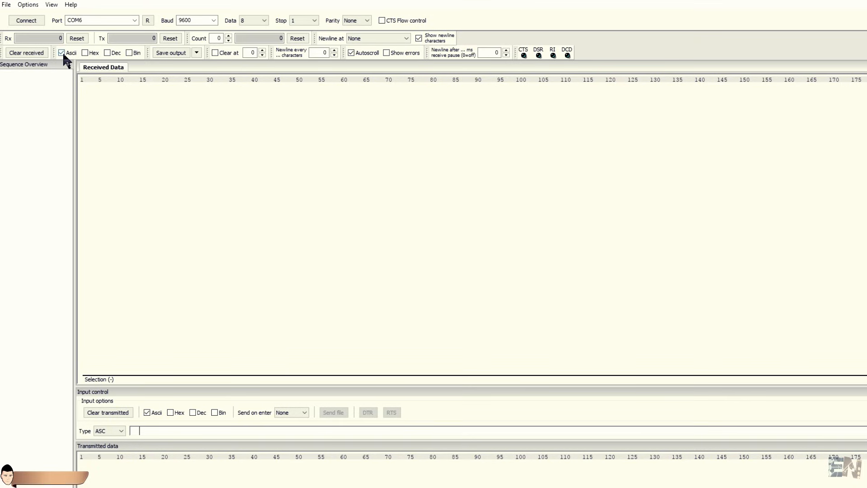
{"action": "left_click", "coordinate": [378, 38]}
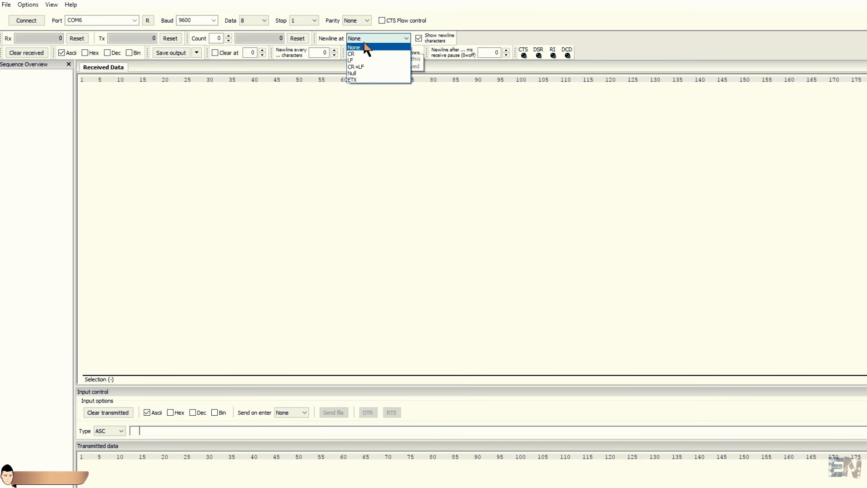
{"action": "left_click", "coordinate": [356, 67]}
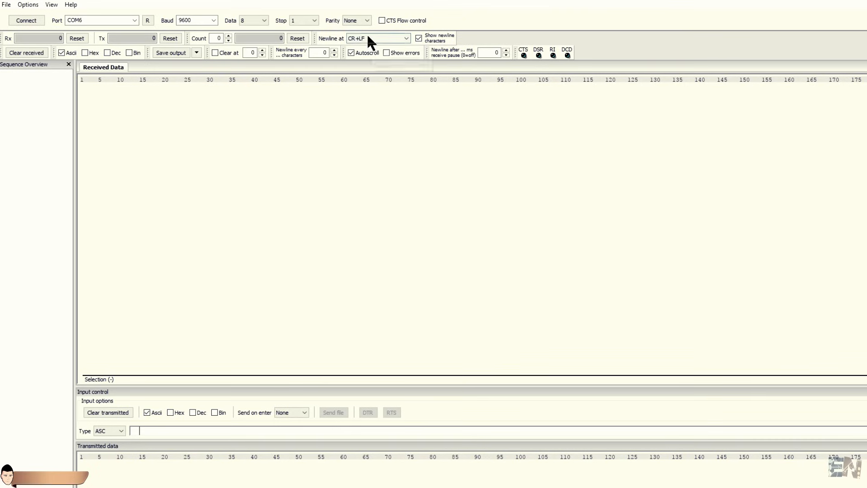
{"action": "mouse_move", "coordinate": [365, 40]}
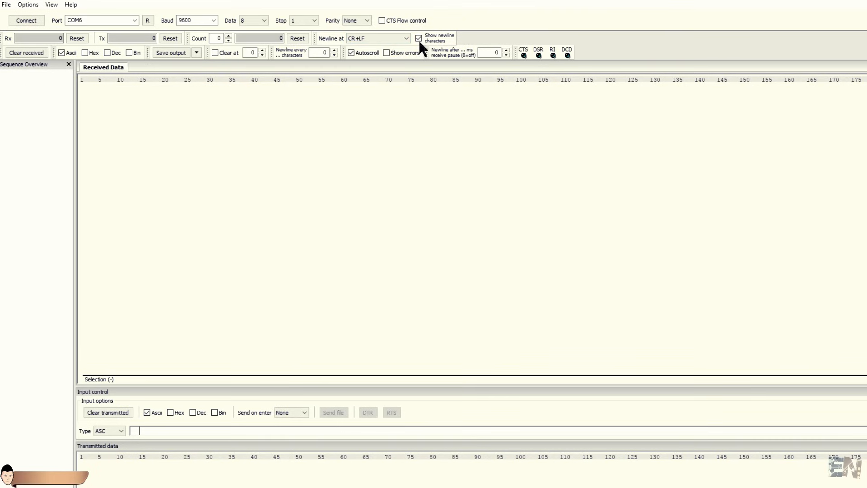
Step: Hide newline symbols and switch outgoing data and input type to HEX
{"action": "left_click", "coordinate": [420, 38]}
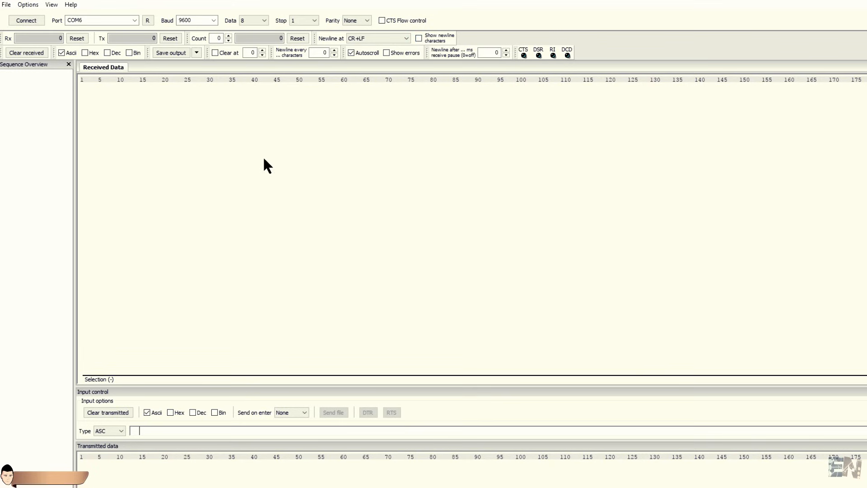
{"action": "left_click", "coordinate": [148, 412]}
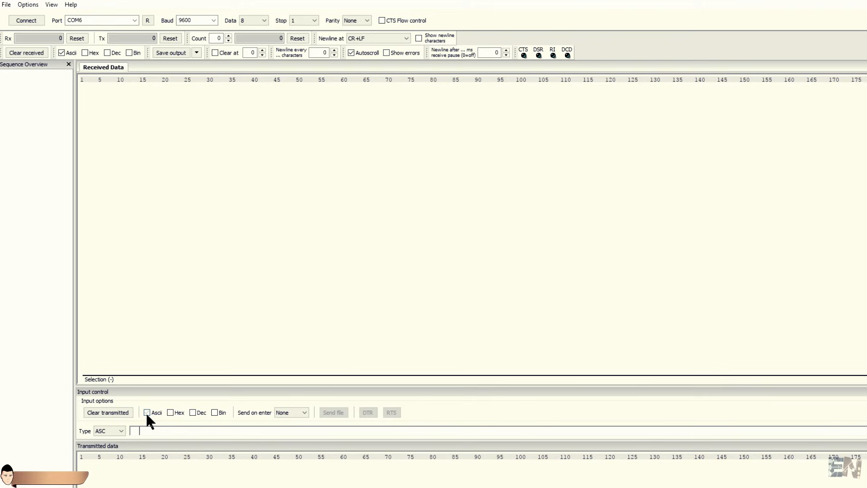
{"action": "left_click", "coordinate": [172, 412]}
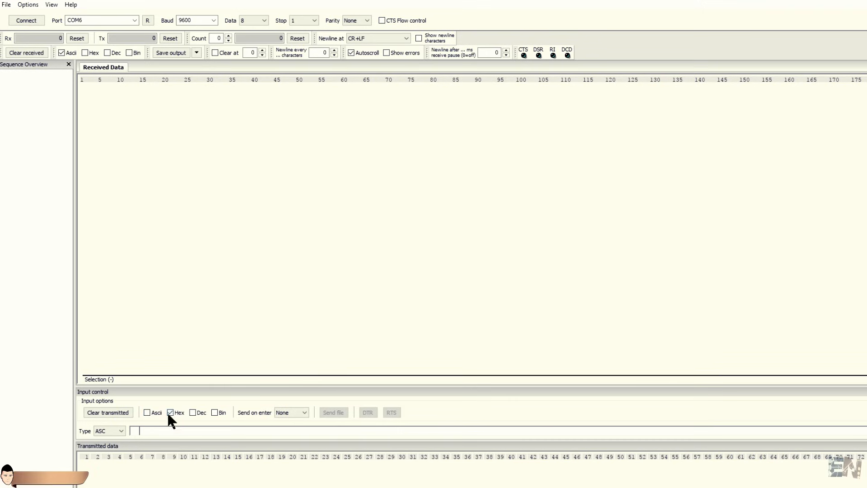
{"action": "left_click", "coordinate": [109, 431]}
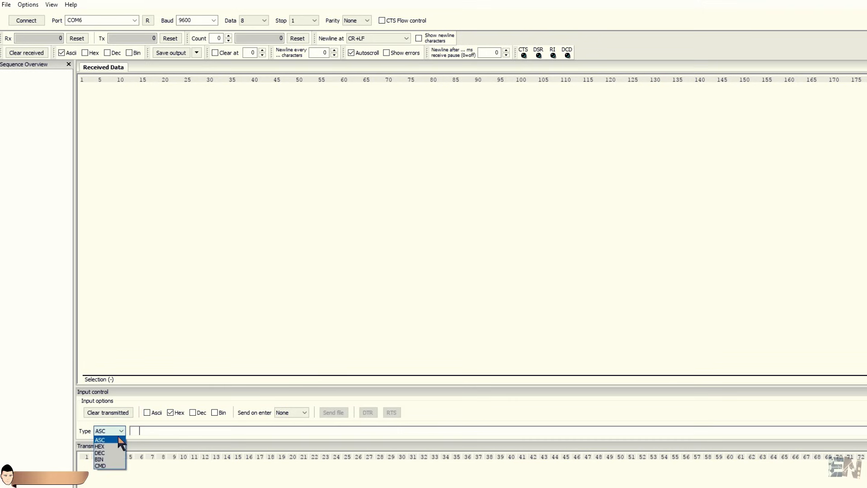
{"action": "left_click", "coordinate": [99, 446]}
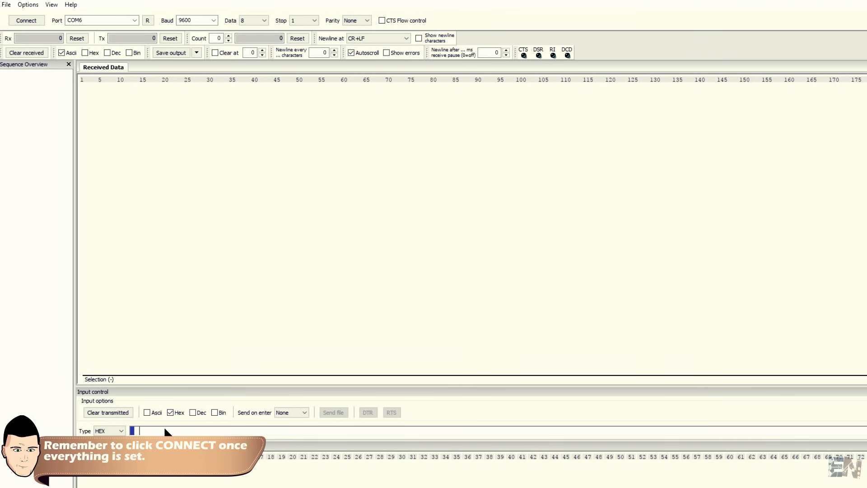
Step: Connect to COM6, send AA 00, and confirm the module replies 'Waiting!'
{"action": "type", "text": "AA"}
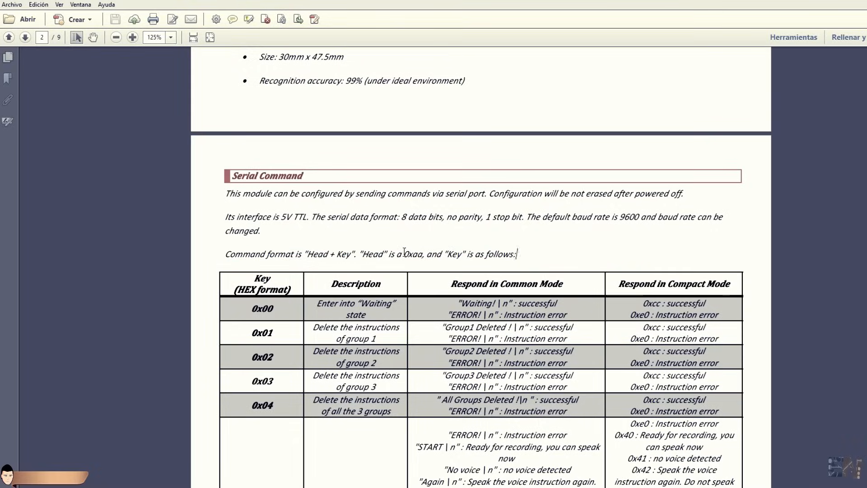
{"action": "double_click", "coordinate": [414, 254]}
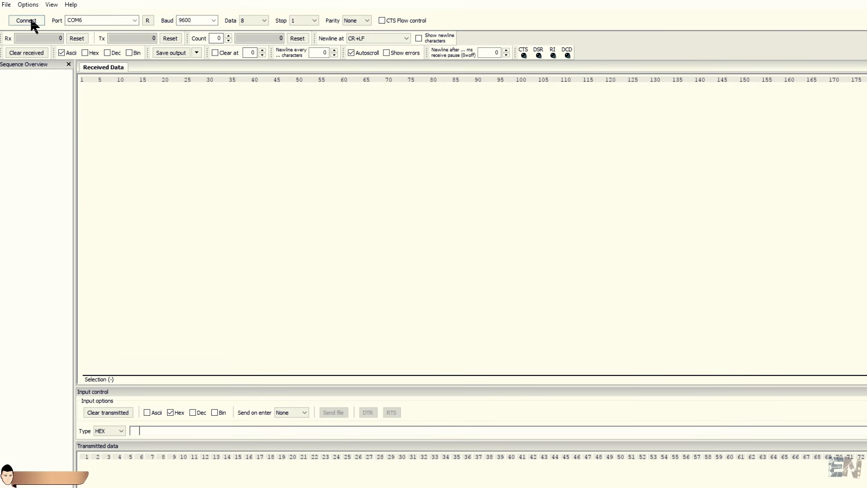
{"action": "left_click", "coordinate": [26, 21]}
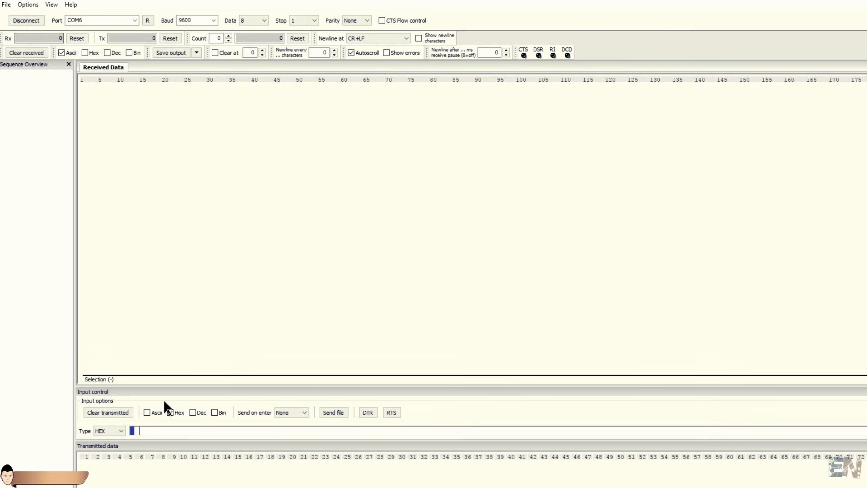
{"action": "type", "text": "AA 00"}
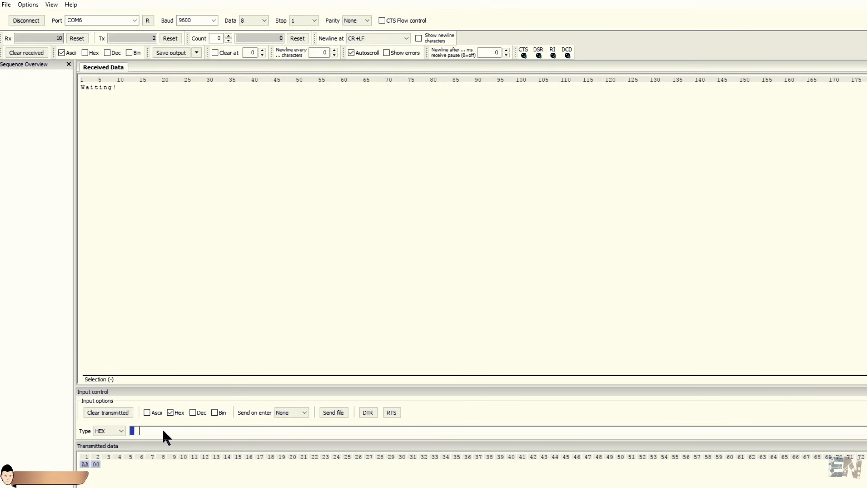
{"action": "mouse_move", "coordinate": [114, 89]}
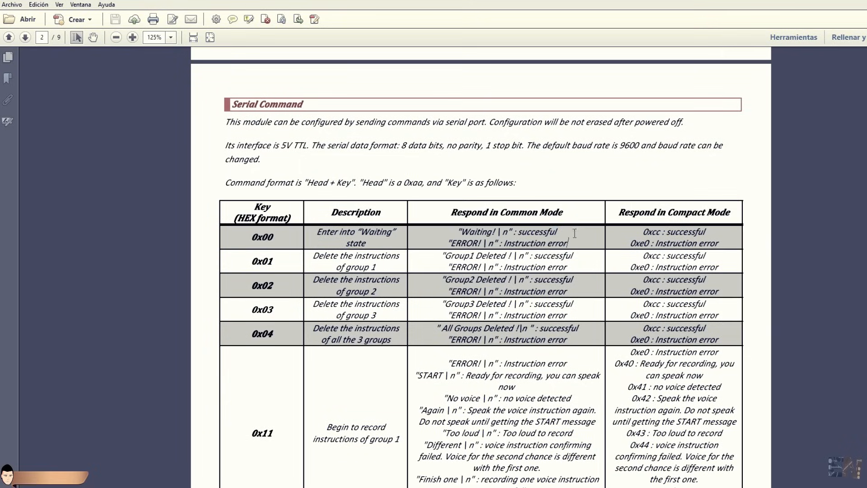
{"action": "double_click", "coordinate": [475, 232]}
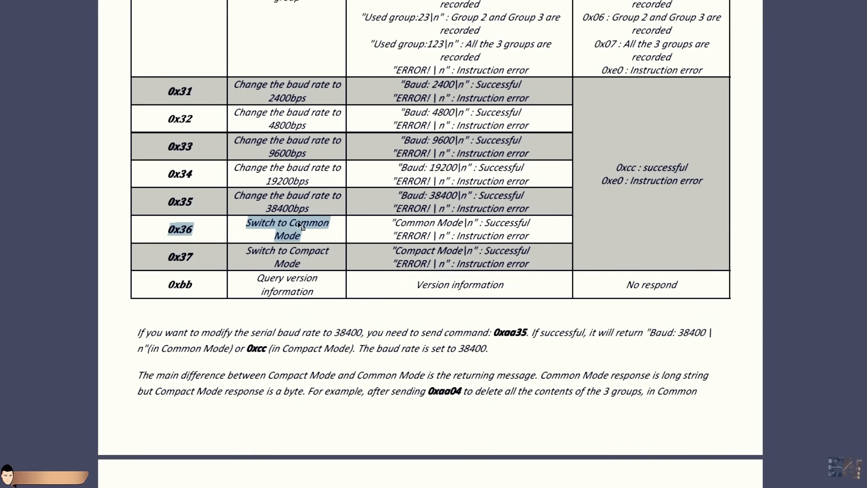
{"action": "mouse_move", "coordinate": [288, 238]}
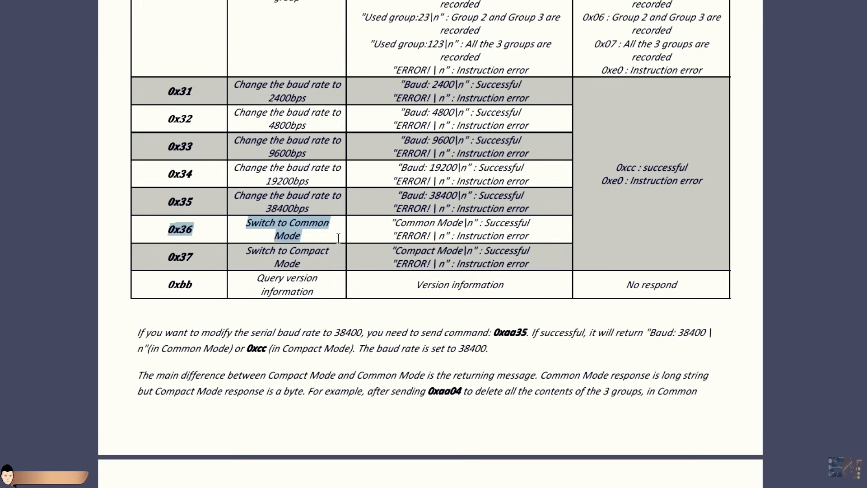
Step: Scroll to the Recognition section and highlight the five-instructions-per-group paragraph
{"action": "scroll", "scroll_direction": "down", "scroll_amount": 3}
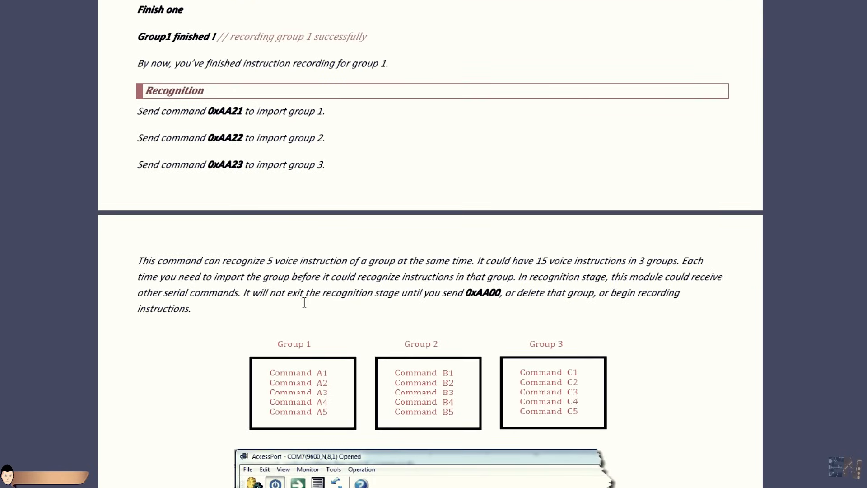
{"action": "mouse_move", "coordinate": [132, 259]}
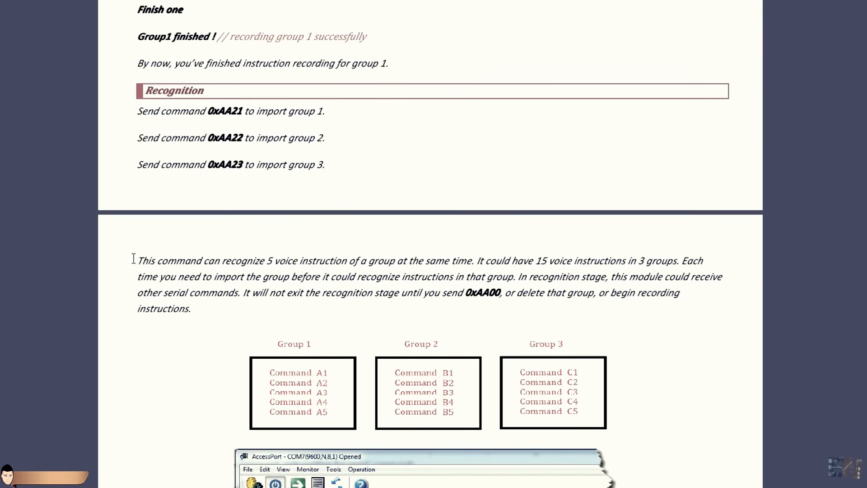
{"action": "left_click_drag", "start_coordinate": [138, 261], "coordinate": [158, 277]}
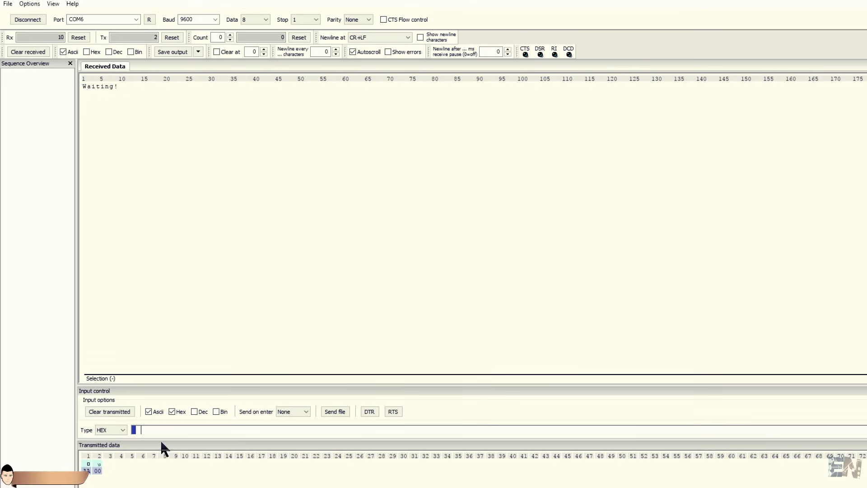
Step: Type 'AA 0' into HTerm's HEX input field
{"action": "type", "text": "AA 0"}
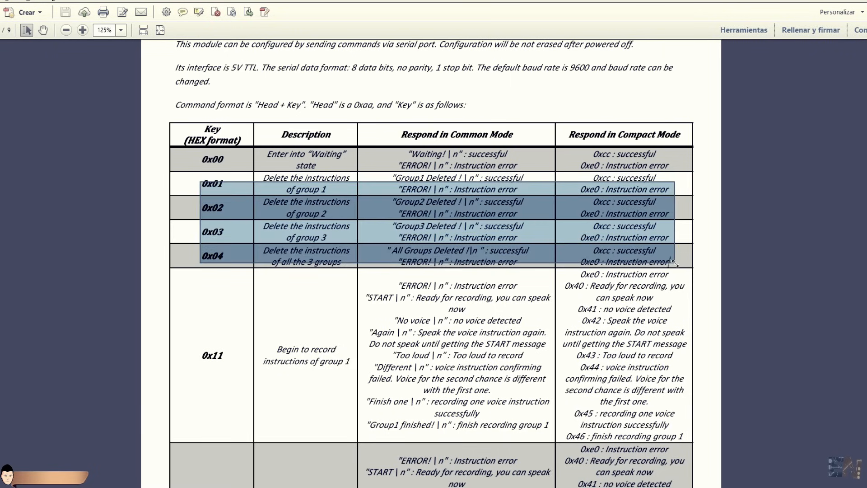
{"action": "mouse_move", "coordinate": [694, 271]}
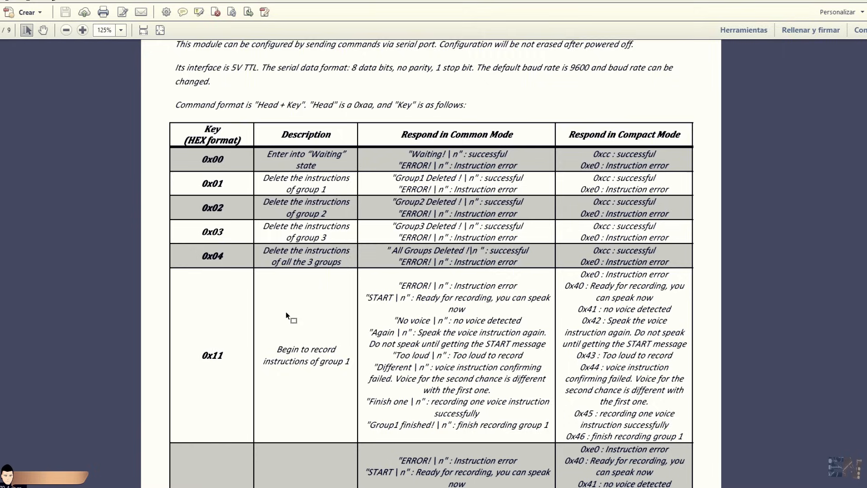
Step: Highlight the 0x11 record-group-1 row, then scroll down to the Recording heading
{"action": "scroll", "scroll_direction": "down", "scroll_amount": 3}
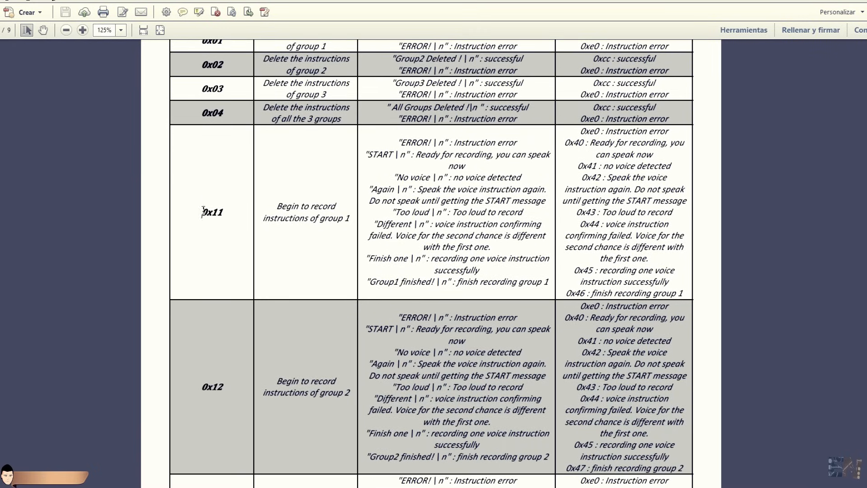
{"action": "left_click_drag", "start_coordinate": [265, 206], "coordinate": [352, 218]}
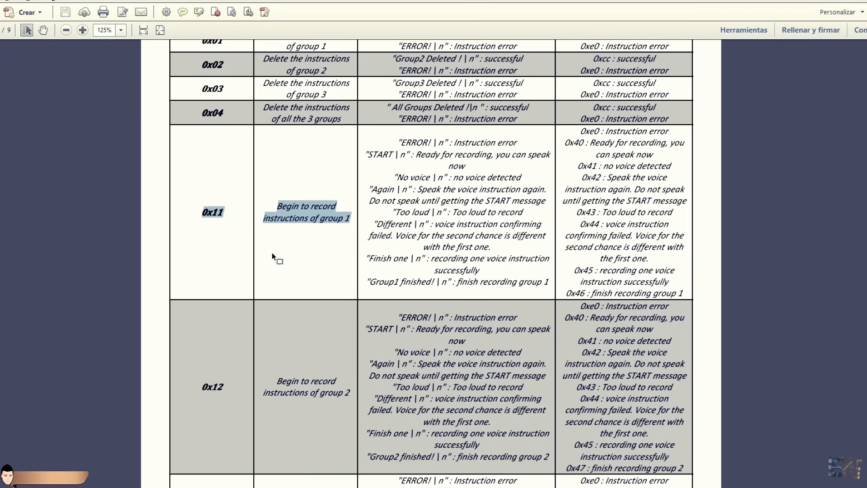
{"action": "mouse_move", "coordinate": [345, 238]}
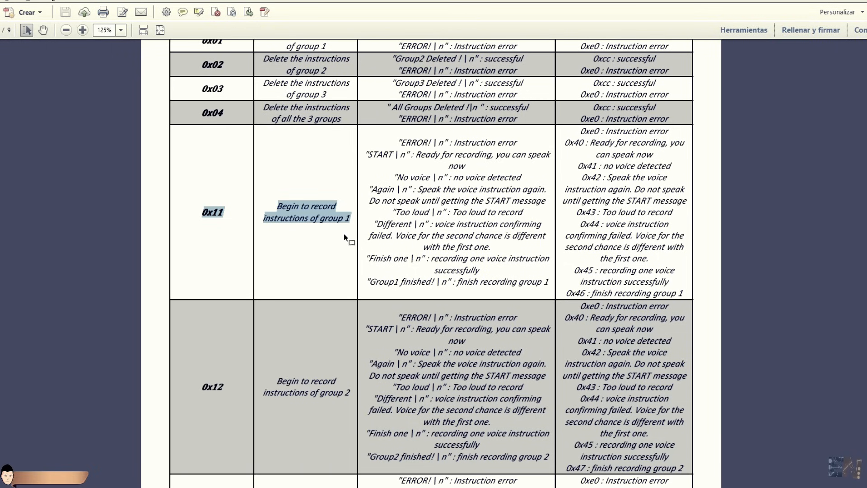
{"action": "scroll", "scroll_direction": "down", "scroll_amount": 3}
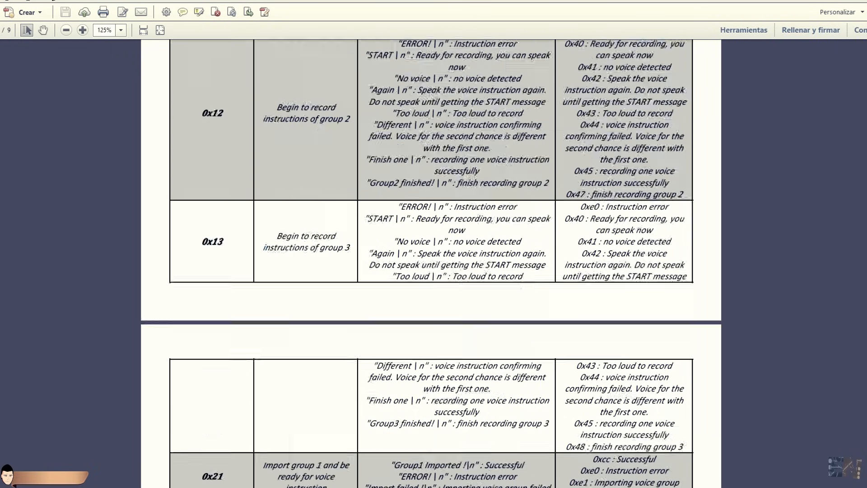
{"action": "scroll", "scroll_direction": "down", "scroll_amount": 3}
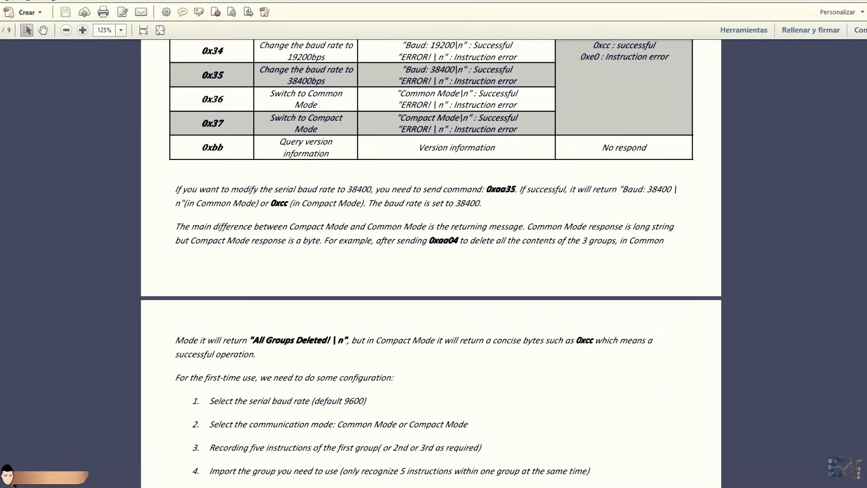
{"action": "scroll", "scroll_direction": "down", "scroll_amount": 3}
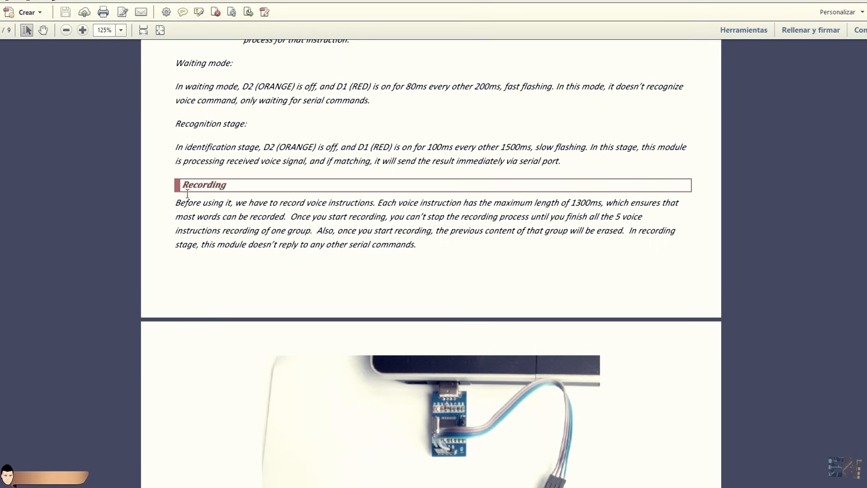
Step: Highlight the record-first sentence and '1300ms' maximum length, then select the example session log
{"action": "left_click_drag", "start_coordinate": [176, 202], "coordinate": [375, 202]}
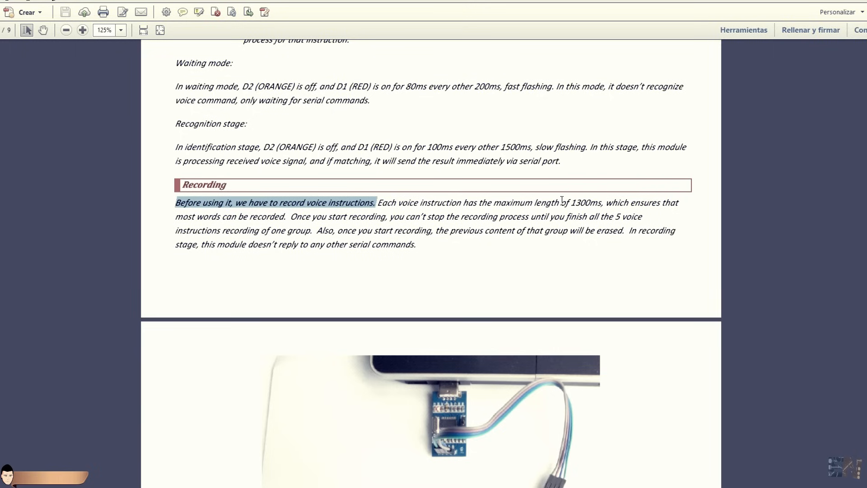
{"action": "left_click_drag", "start_coordinate": [494, 203], "coordinate": [602, 202]}
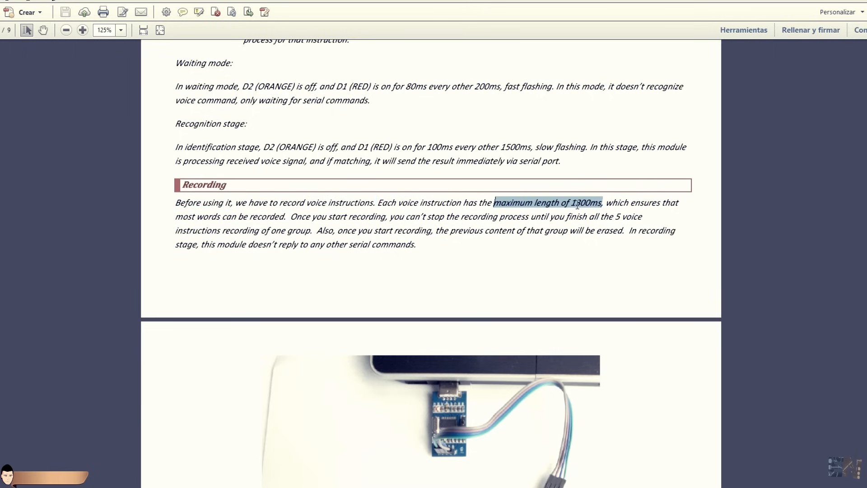
{"action": "mouse_move", "coordinate": [596, 206]}
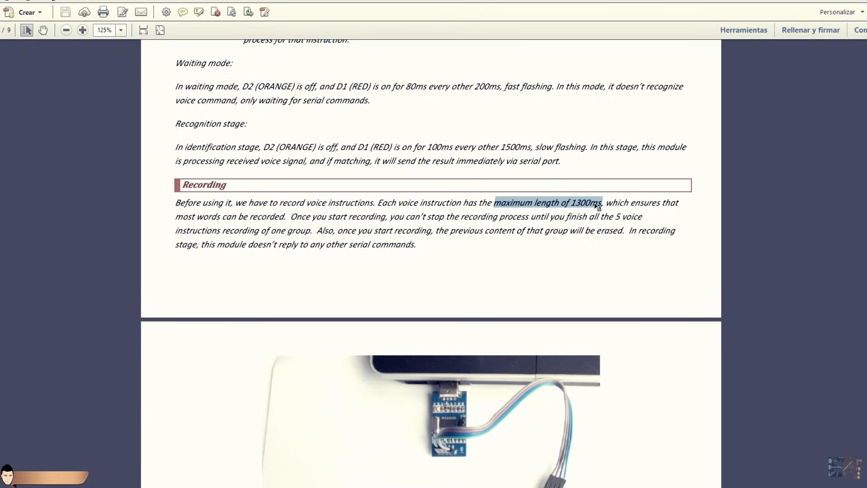
{"action": "scroll", "scroll_direction": "down", "scroll_amount": 3}
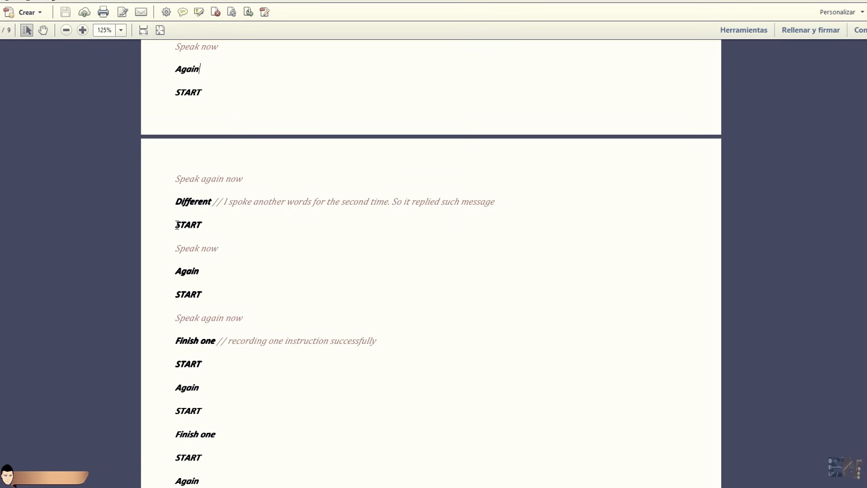
{"action": "left_click_drag", "start_coordinate": [175, 224], "coordinate": [267, 340]}
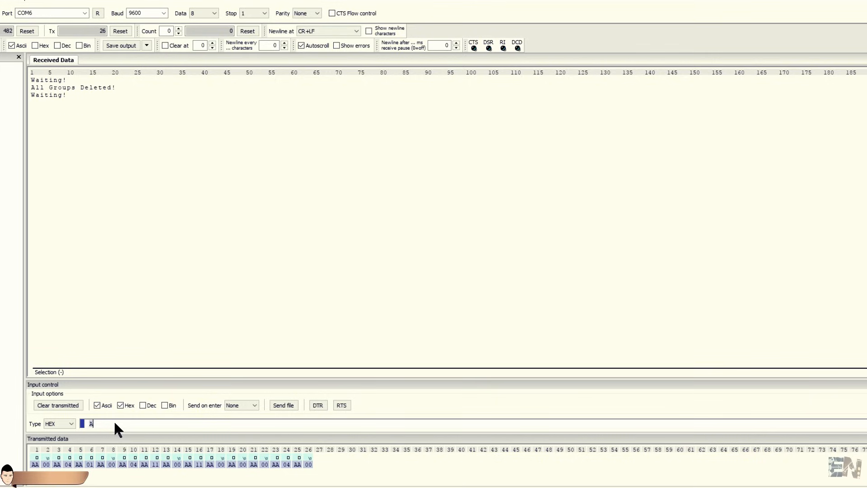
Step: Type 'AA 11' into HTerm's HEX input line
{"action": "type", "text": "AA 11"}
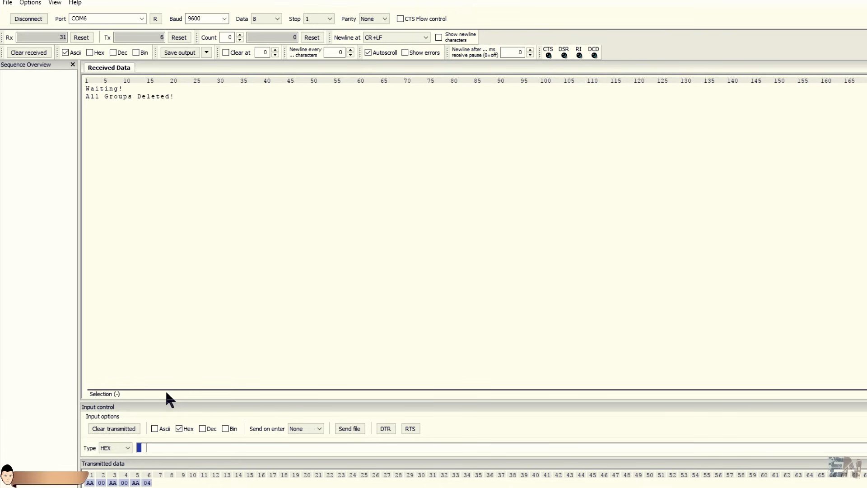
Step: Send AA 11 and record the five group 1 voice commands until 'Group1 finish!'
{"action": "type", "text": "AA"}
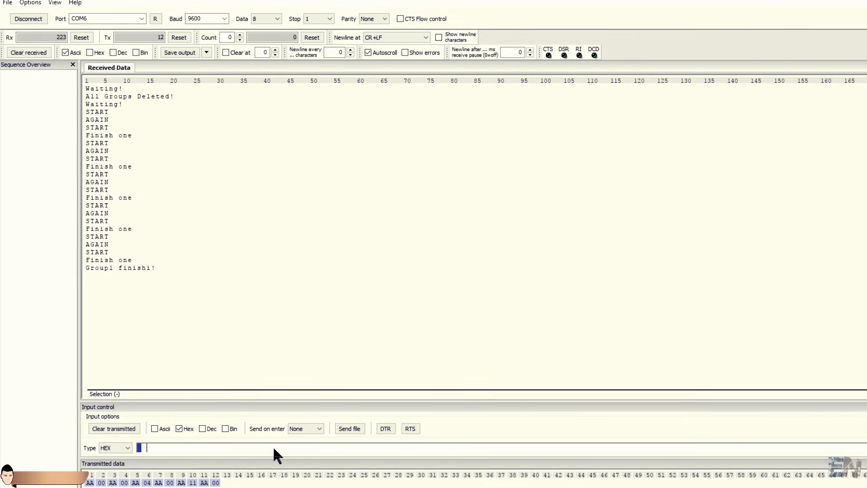
Step: Send AA 00 and AA 21 to import group 1, then highlight recognized Result codes
{"action": "type", "text": "AA 00"}
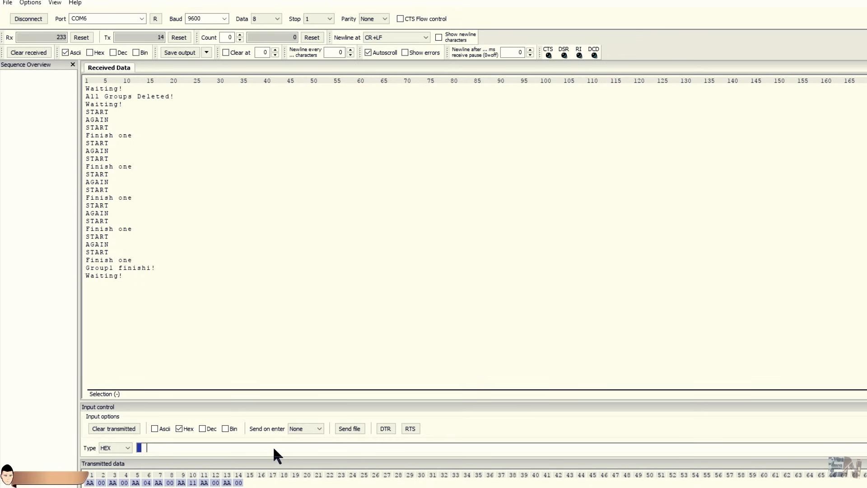
{"action": "mouse_move", "coordinate": [174, 455]}
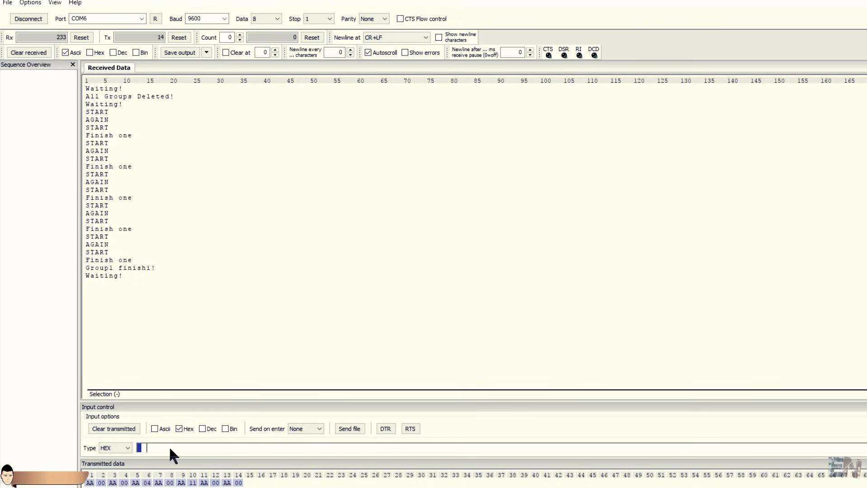
{"action": "type", "text": "AA 21"}
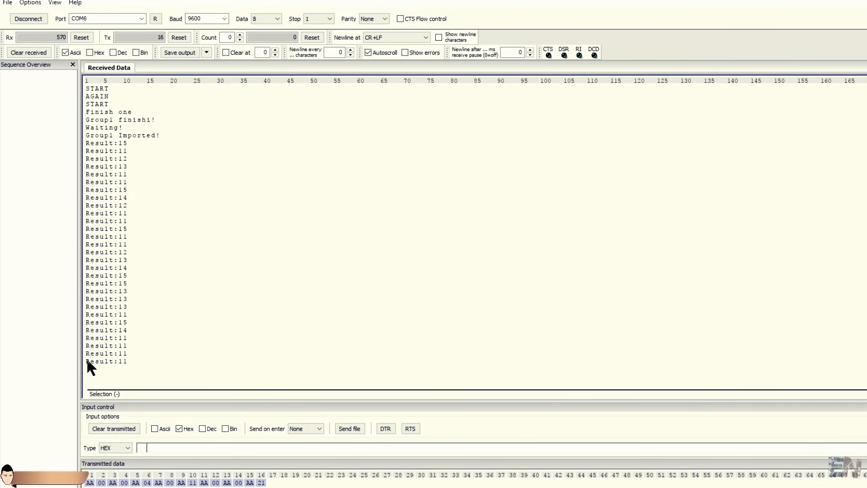
{"action": "double_click", "coordinate": [100, 362]}
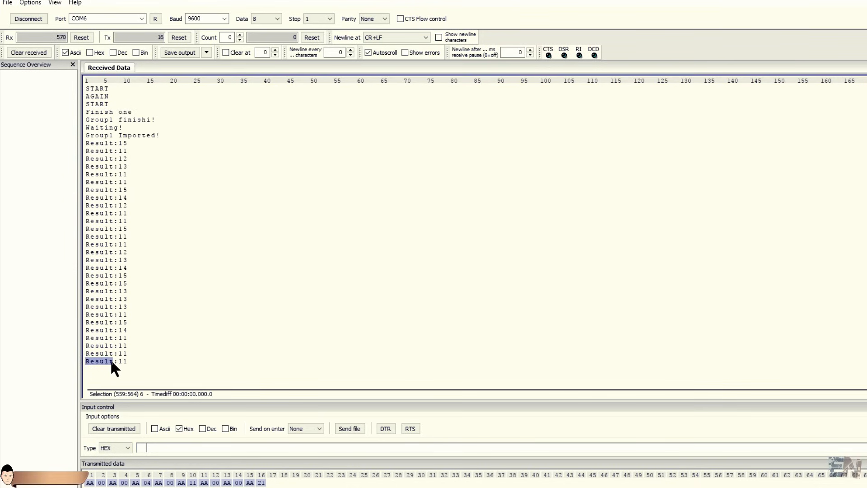
{"action": "mouse_move", "coordinate": [106, 371]}
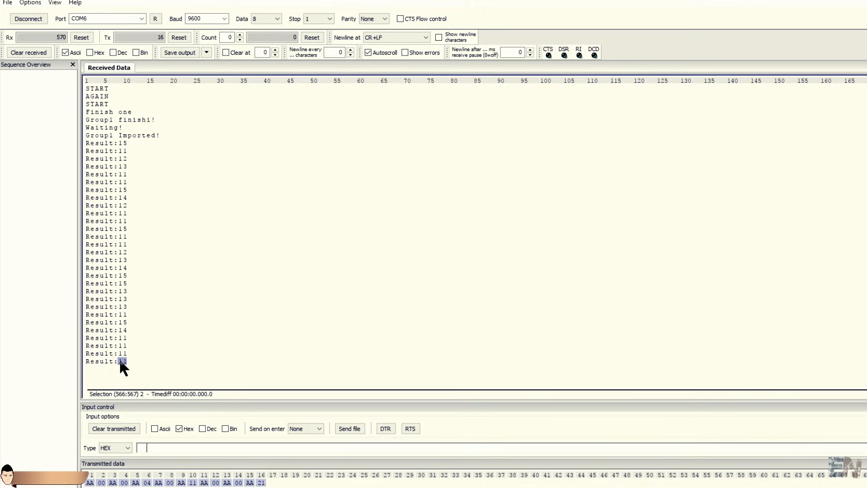
{"action": "left_click", "coordinate": [123, 322]}
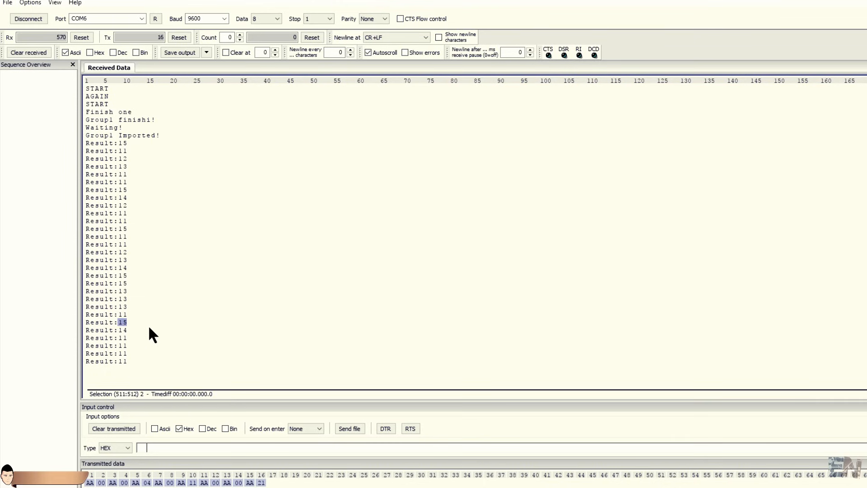
{"action": "left_click", "coordinate": [140, 447]}
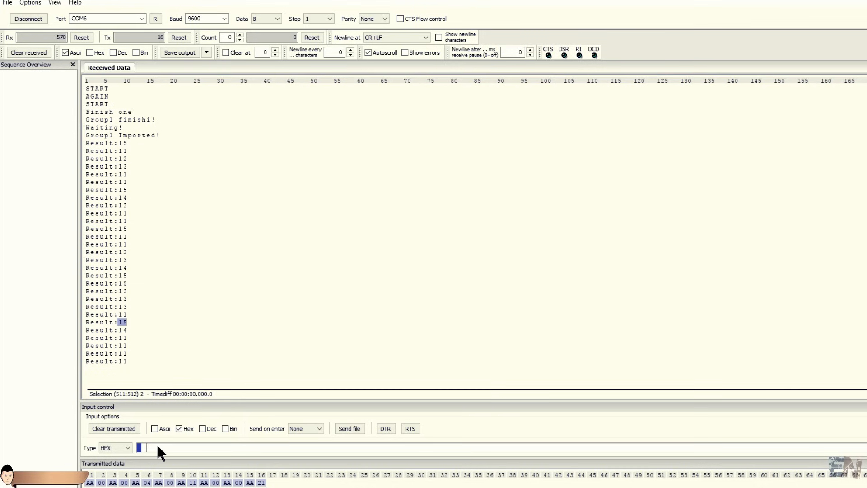
Step: Send AA 00, AA 37 (Compact Mode) and AA 21, then untick received-data Ascii display
{"action": "type", "text": "AA 00"}
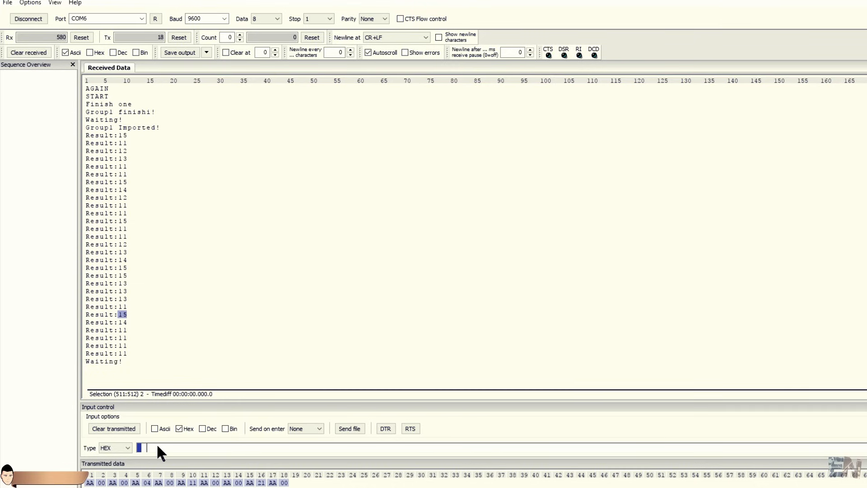
{"action": "type", "text": "AA"}
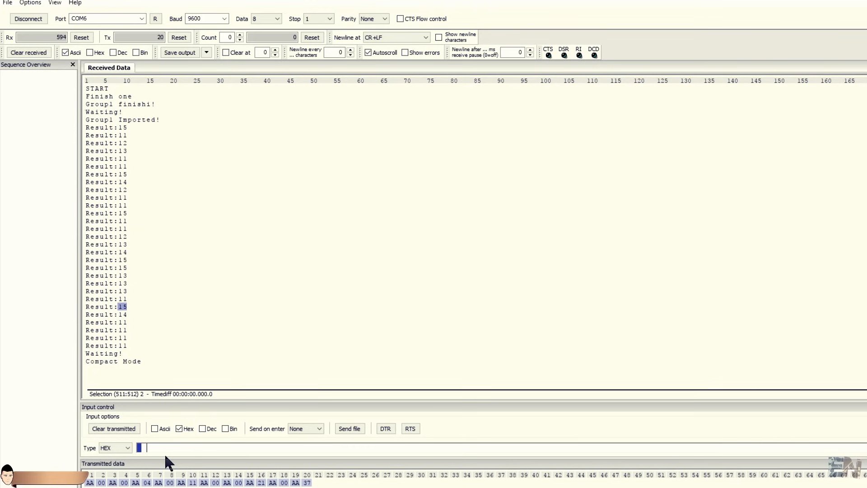
{"action": "left_click_drag", "start_coordinate": [128, 308], "coordinate": [94, 365]}
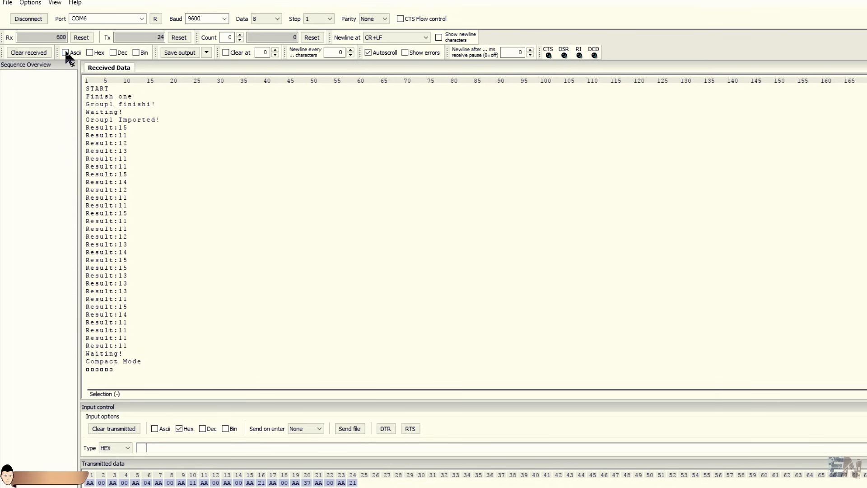
{"action": "left_click", "coordinate": [90, 52]}
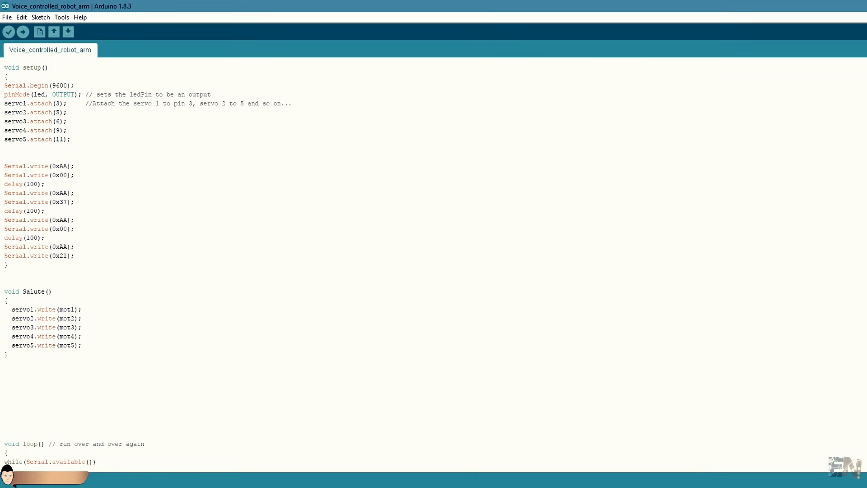
{"action": "left_click_drag", "start_coordinate": [4, 166], "coordinate": [75, 175]}
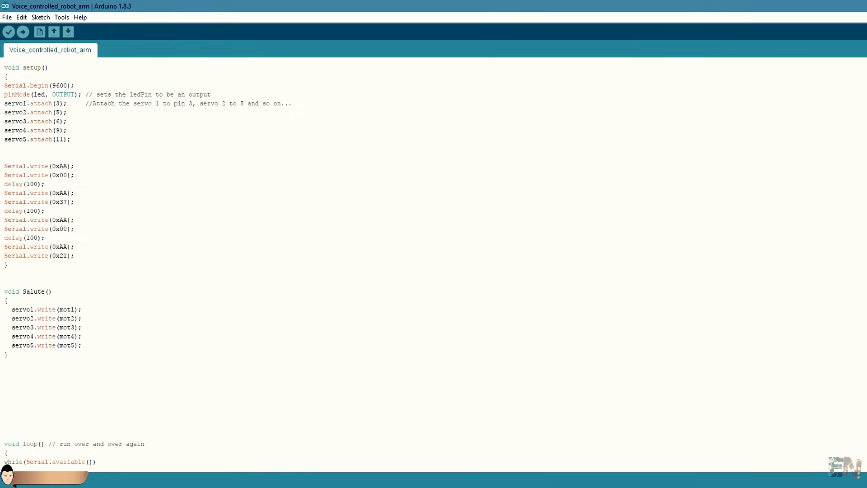
{"action": "scroll", "scroll_direction": "down", "scroll_amount": 3}
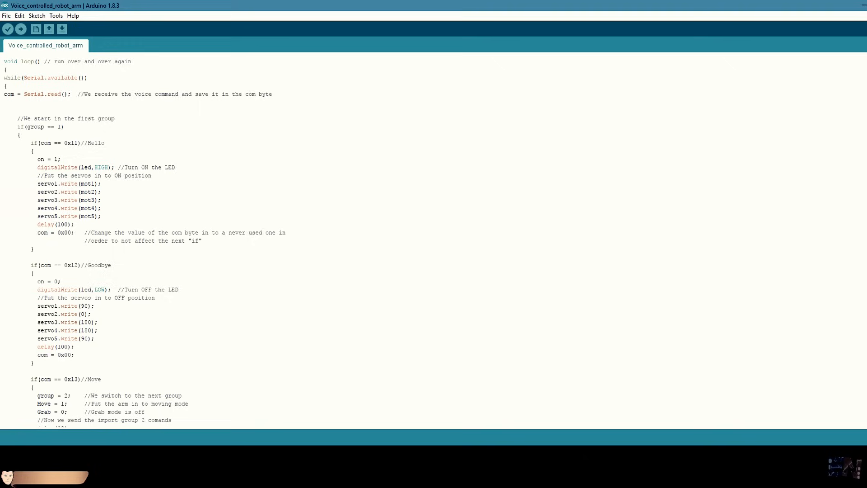
{"action": "left_click_drag", "start_coordinate": [5, 78], "coordinate": [272, 94]}
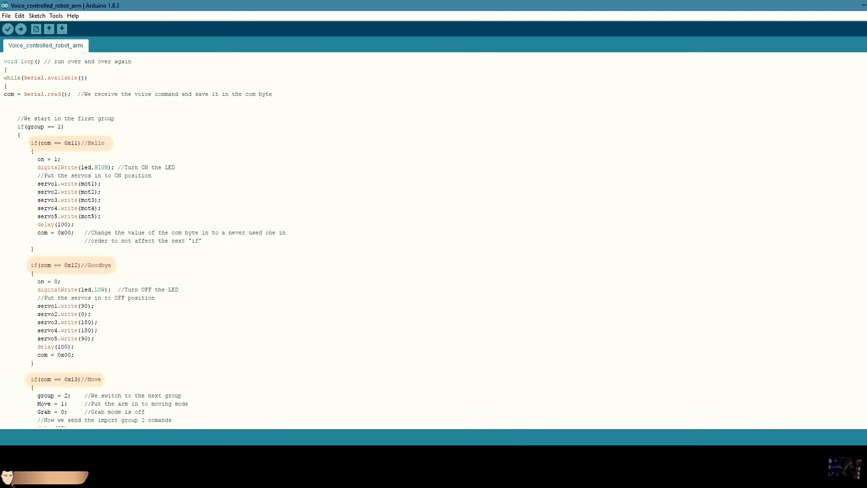
{"action": "scroll", "scroll_direction": "down", "scroll_amount": 3}
{"action": "type", "text": "//Don't use serial."}
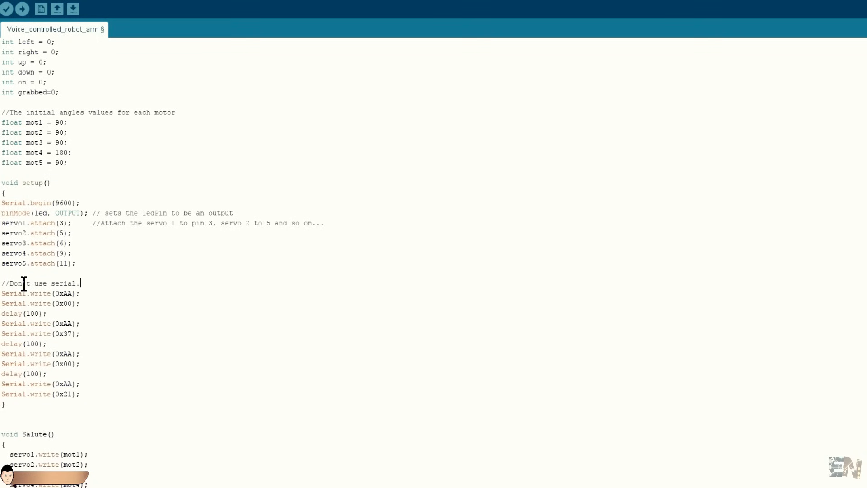
Step: Comment to use serial.write instead of serial.print, and add '//Small delay' after delay(100)
{"action": "type", "text": "print. Use se"}
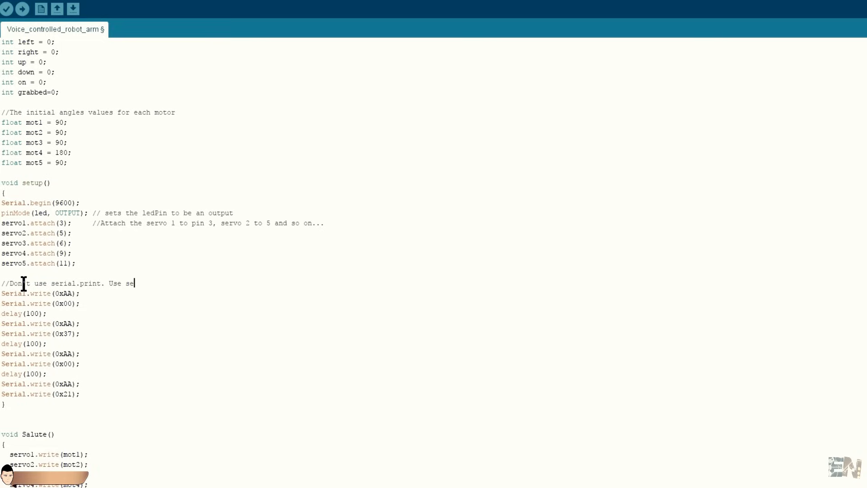
{"action": "type", "text": "rial.write to send bytes"}
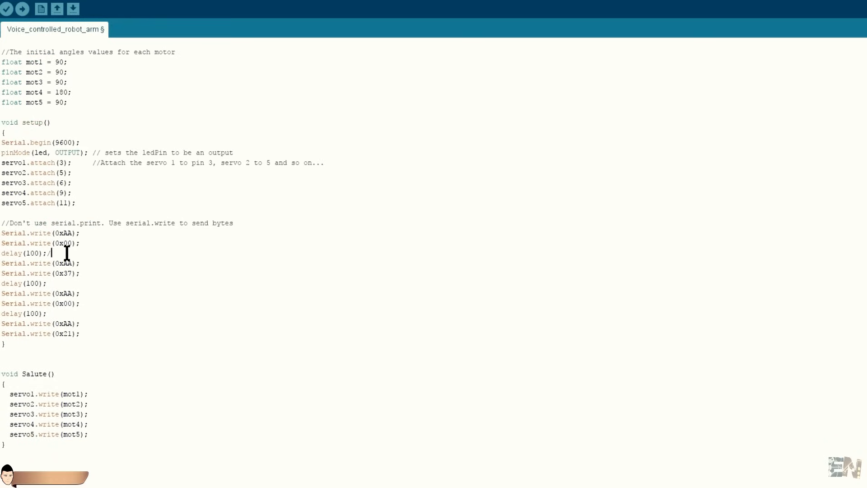
{"action": "type", "text": "/Small dela"}
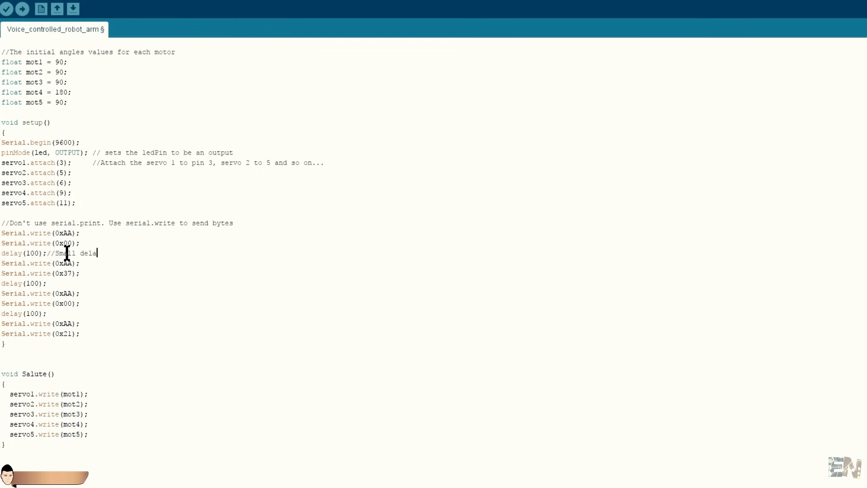